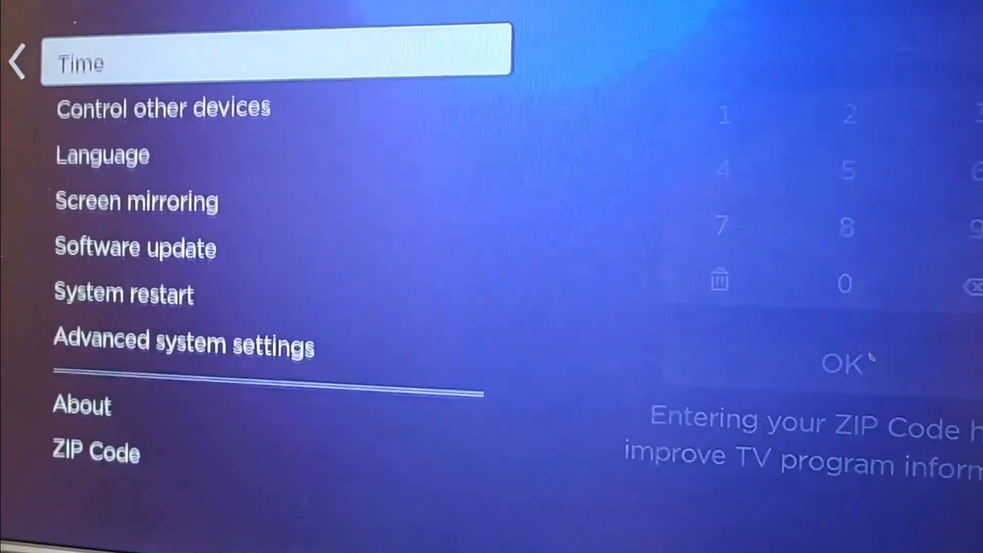
Select Software update in System settings to view version 13.0.0, build 24062
click(134, 246)
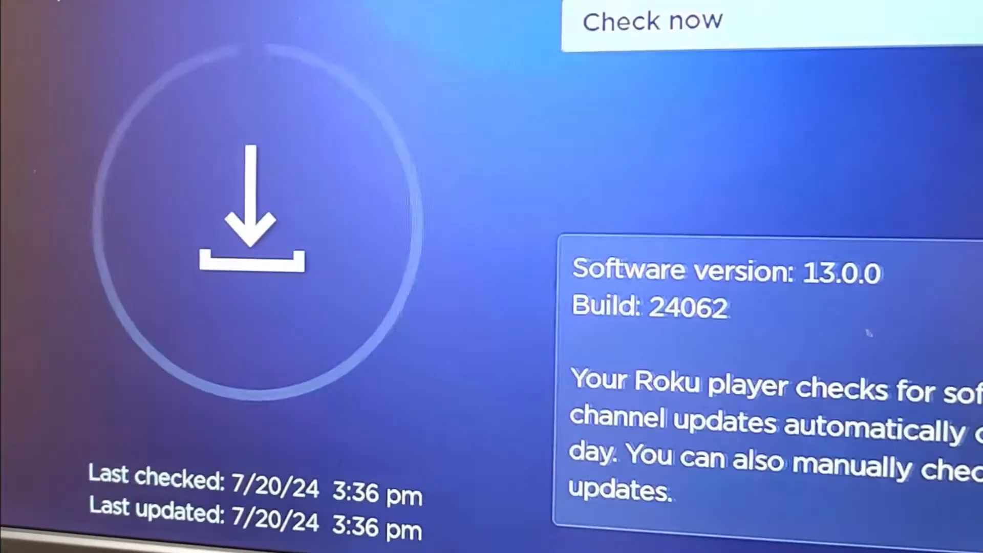